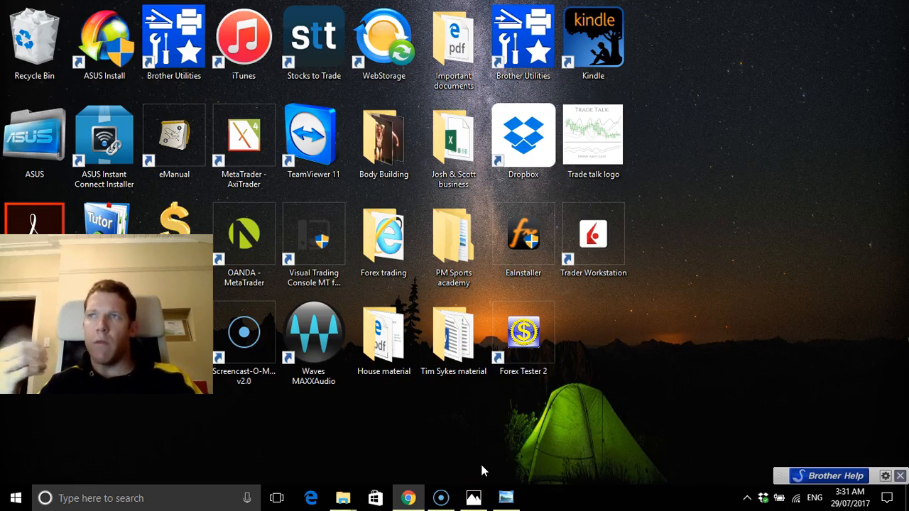
{"action": "mouse_move", "coordinate": [497, 497]}
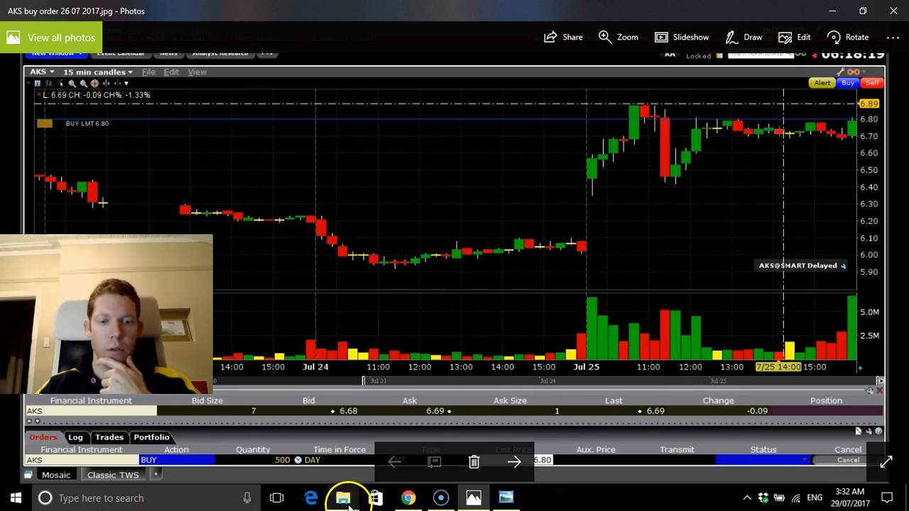
Navigate from Losing trades up to Demo account screen shots, into Winning trades, and open the ZN buy trade winner 19 07 17 image.
{"action": "left_click", "coordinate": [343, 497]}
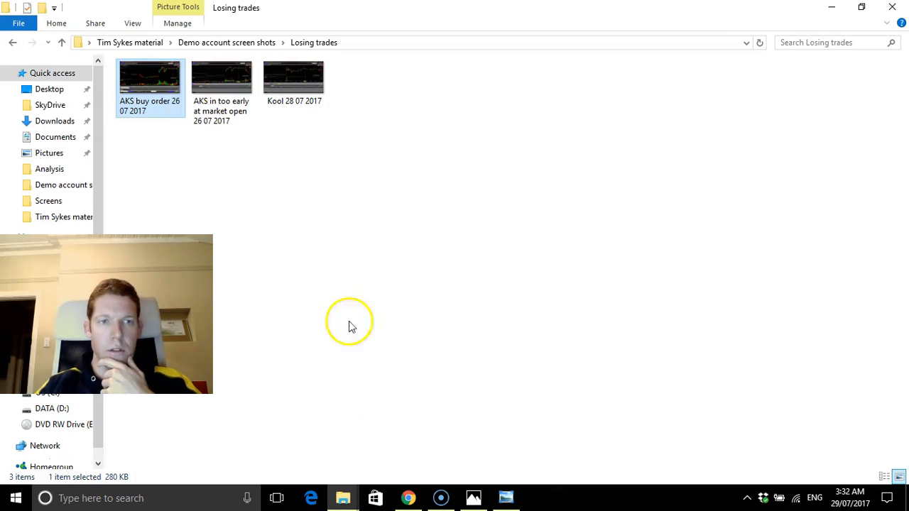
{"action": "left_click", "coordinate": [11, 42]}
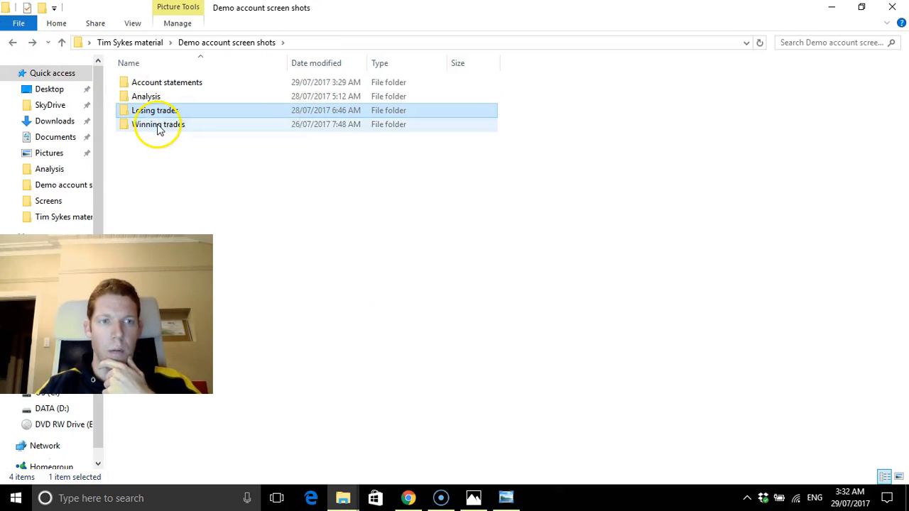
{"action": "double_click", "coordinate": [159, 125]}
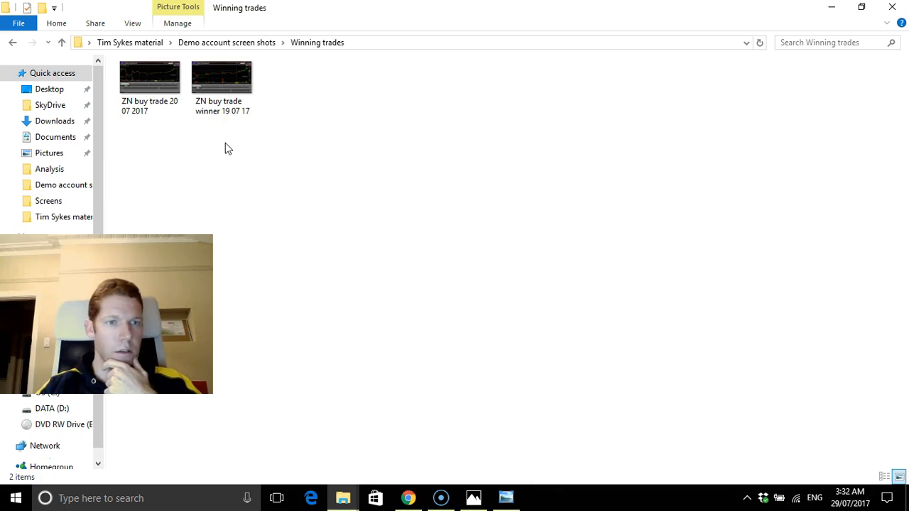
{"action": "double_click", "coordinate": [222, 76]}
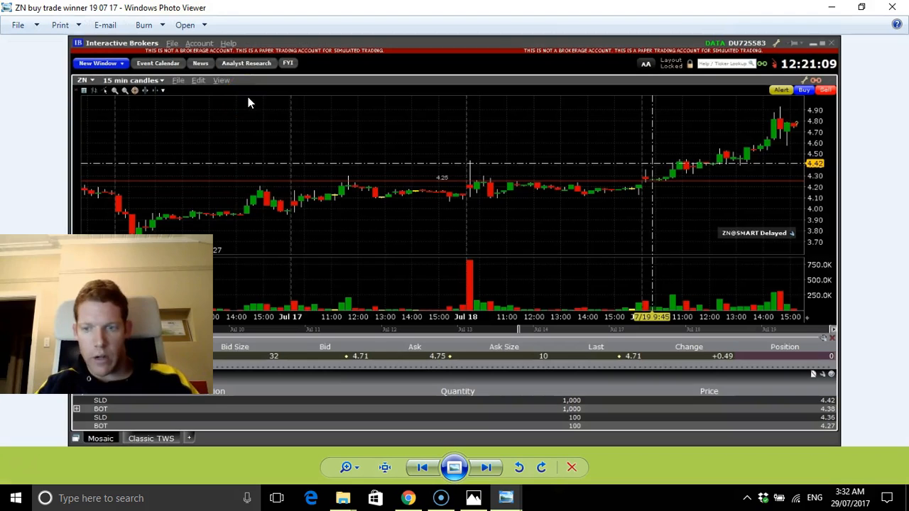
{"action": "mouse_move", "coordinate": [645, 357]}
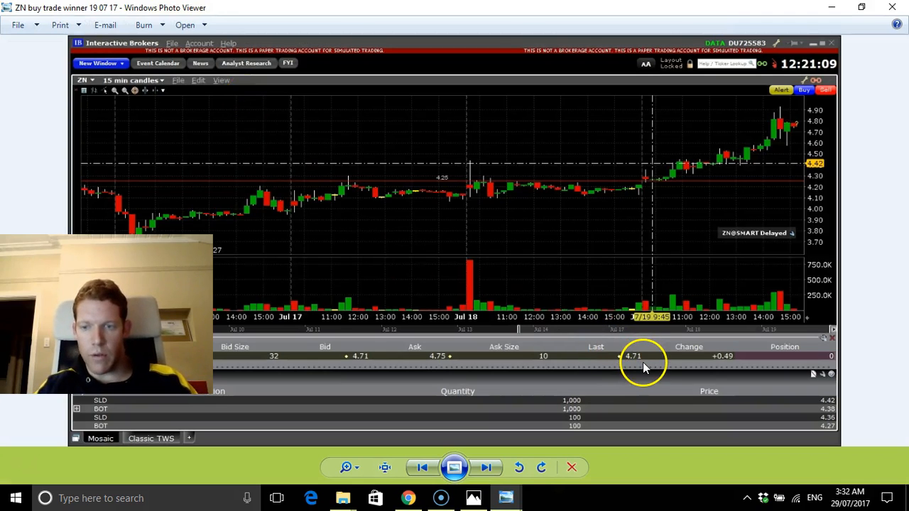
{"action": "mouse_move", "coordinate": [812, 428]}
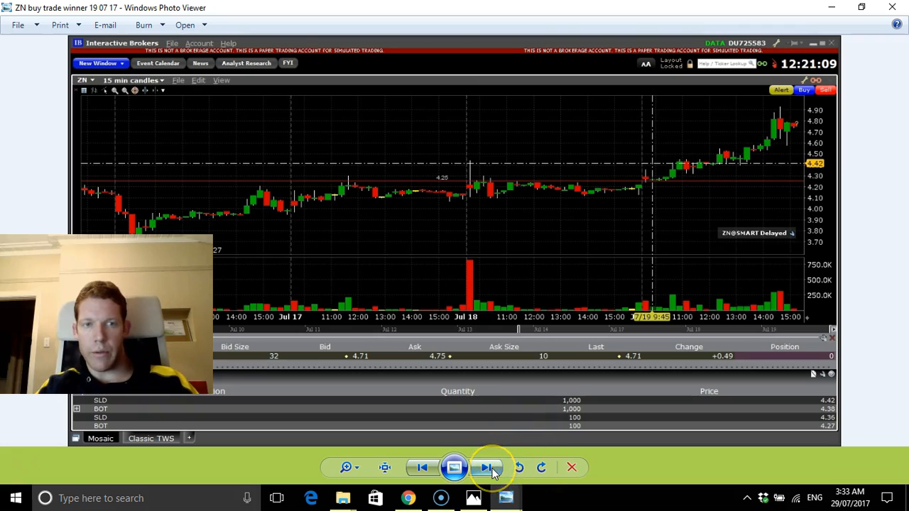
Advance to the ZN buy trade 20 07 2017 screenshot in Photo Viewer.
{"action": "left_click", "coordinate": [487, 467]}
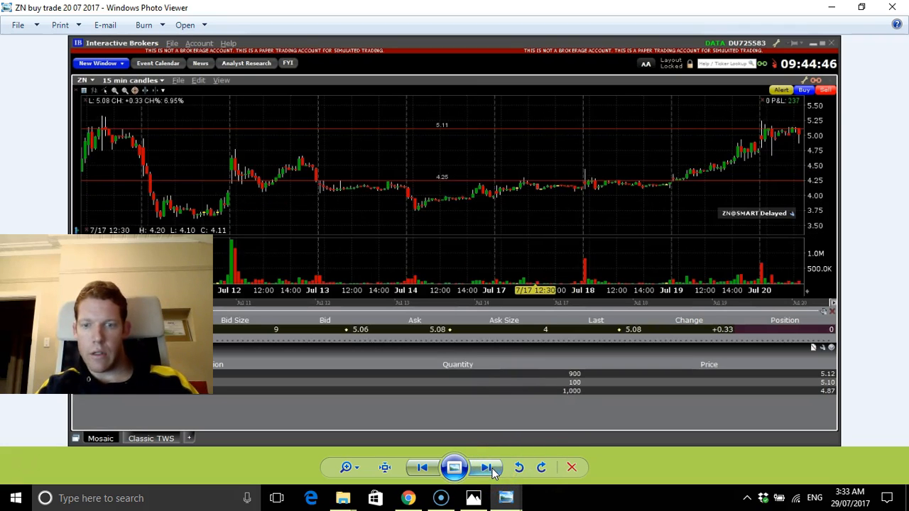
{"action": "mouse_move", "coordinate": [287, 358]}
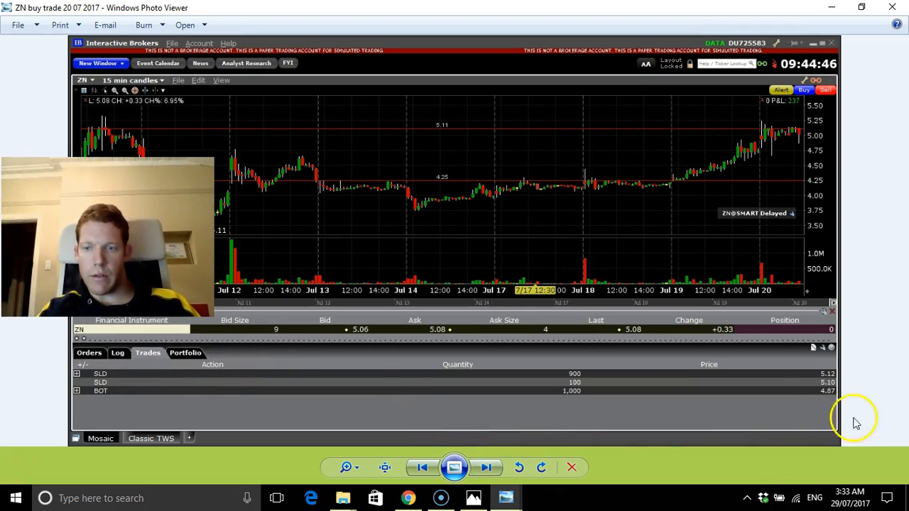
{"action": "mouse_move", "coordinate": [830, 400]}
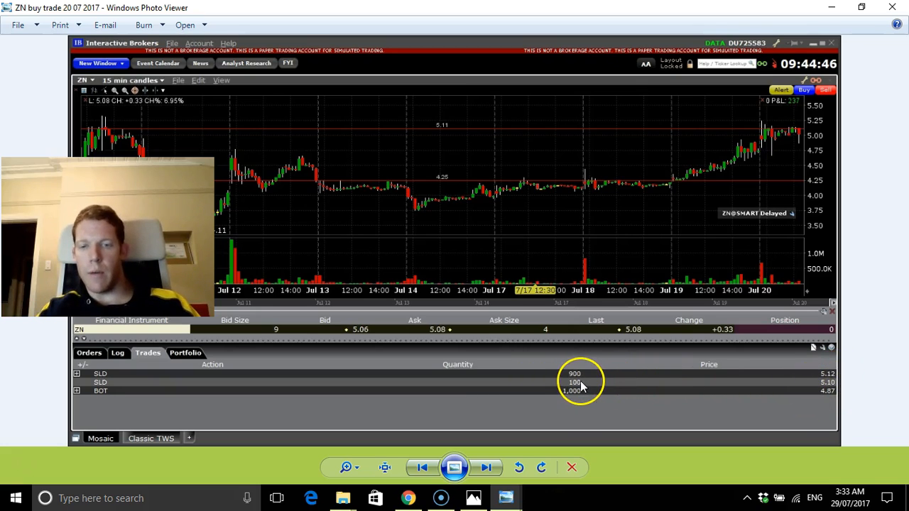
{"action": "mouse_move", "coordinate": [830, 386]}
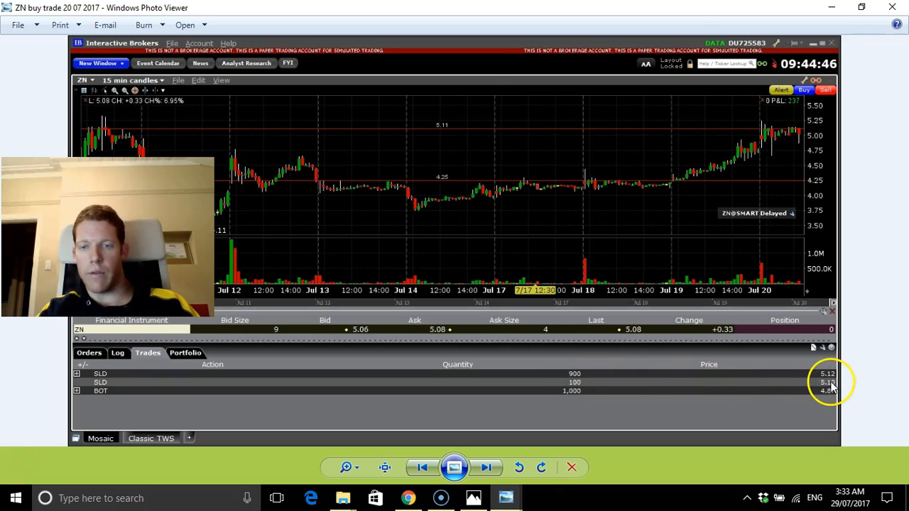
{"action": "mouse_move", "coordinate": [818, 396]}
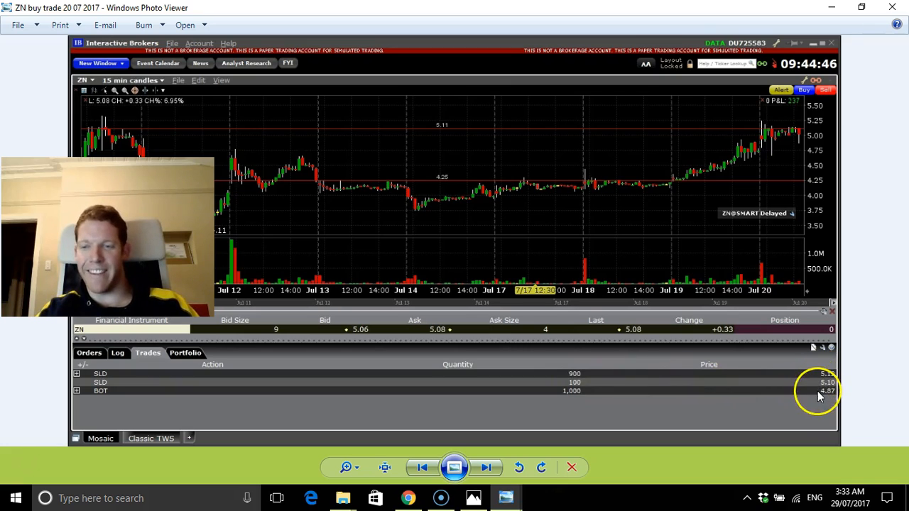
{"action": "mouse_move", "coordinate": [486, 467]}
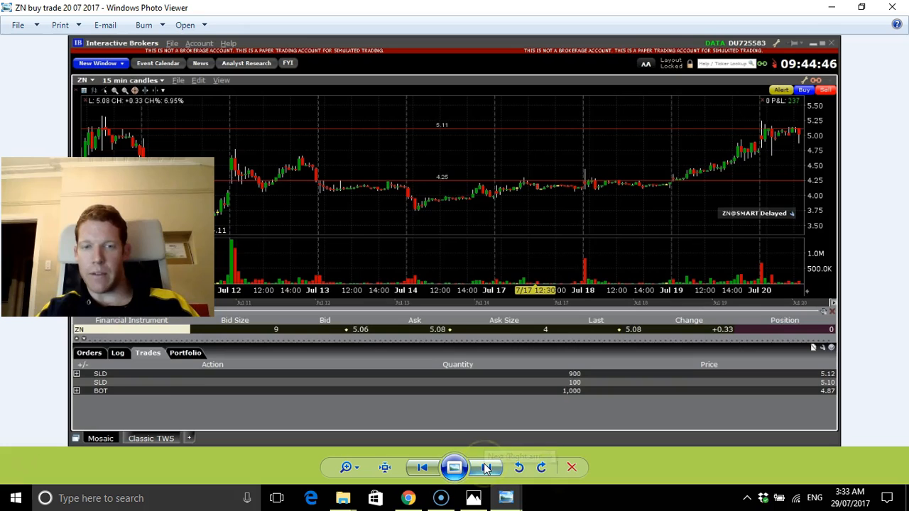
Return to the AKS buy order 26 07 2017 screenshot in Photos.
{"action": "left_click", "coordinate": [486, 467]}
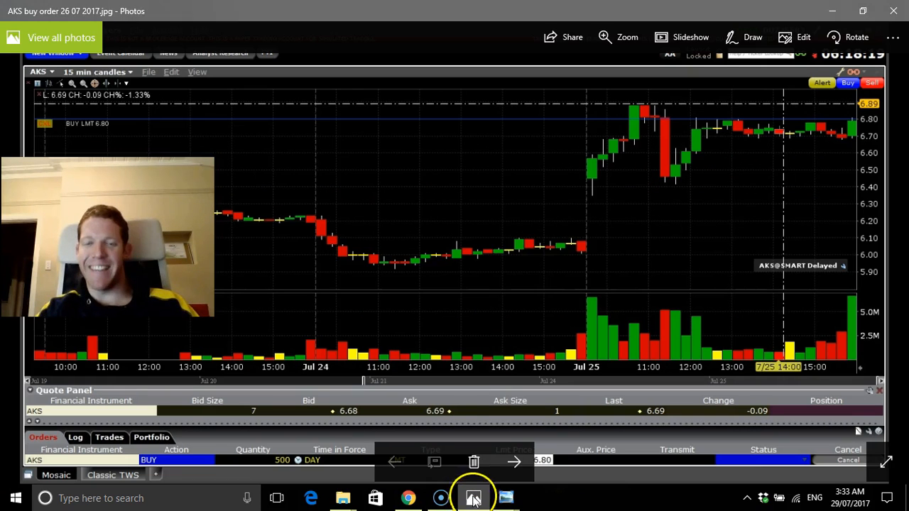
{"action": "mouse_move", "coordinate": [573, 184]}
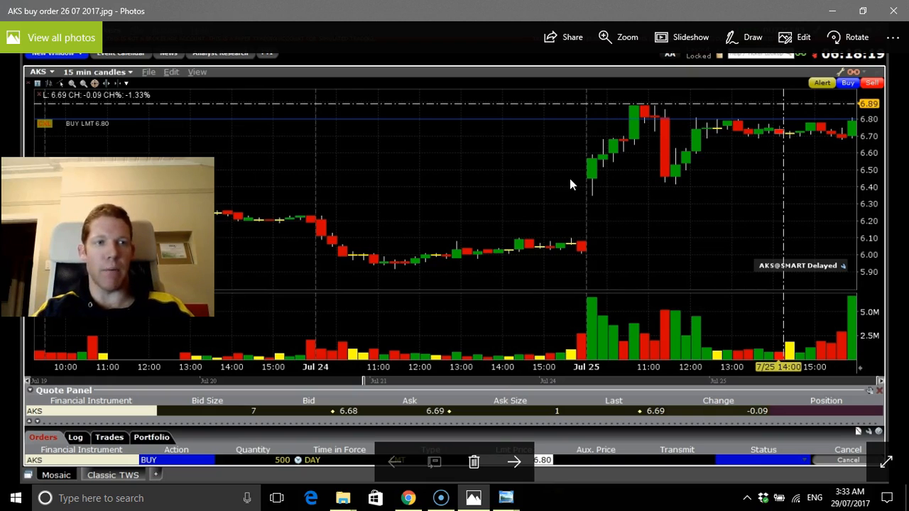
{"action": "mouse_move", "coordinate": [621, 176]}
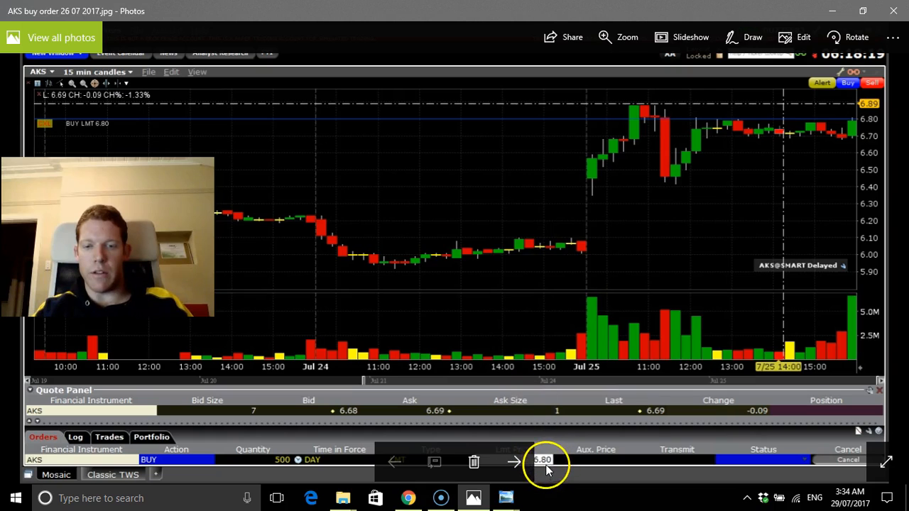
{"action": "mouse_move", "coordinate": [849, 139]}
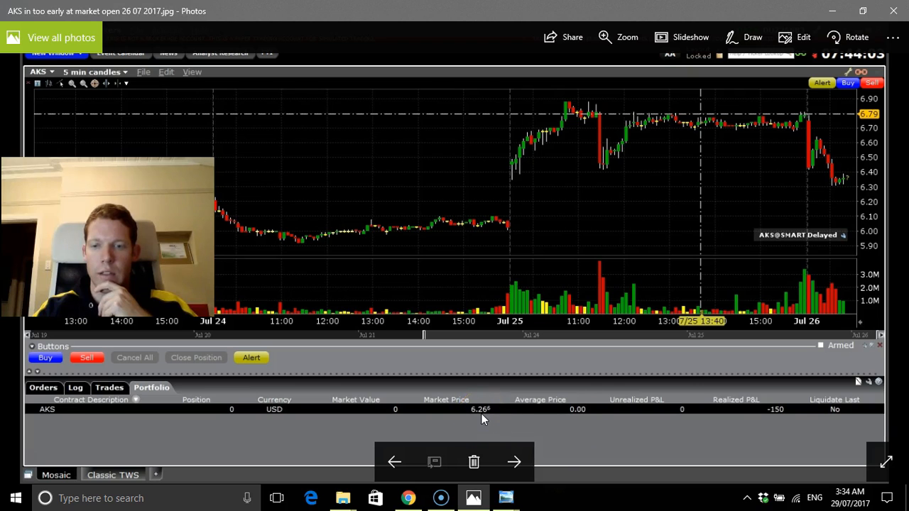
{"action": "left_click", "coordinate": [514, 463]}
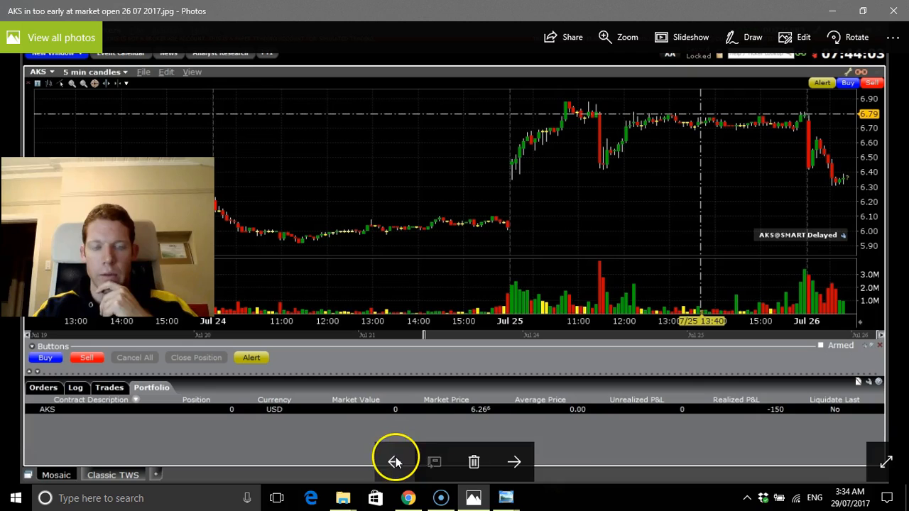
{"action": "mouse_move", "coordinate": [504, 423]}
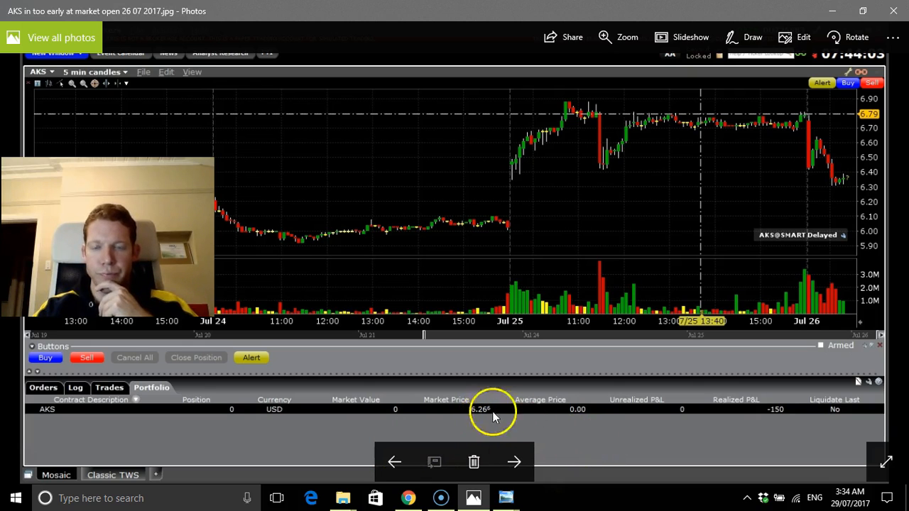
{"action": "mouse_move", "coordinate": [826, 188]}
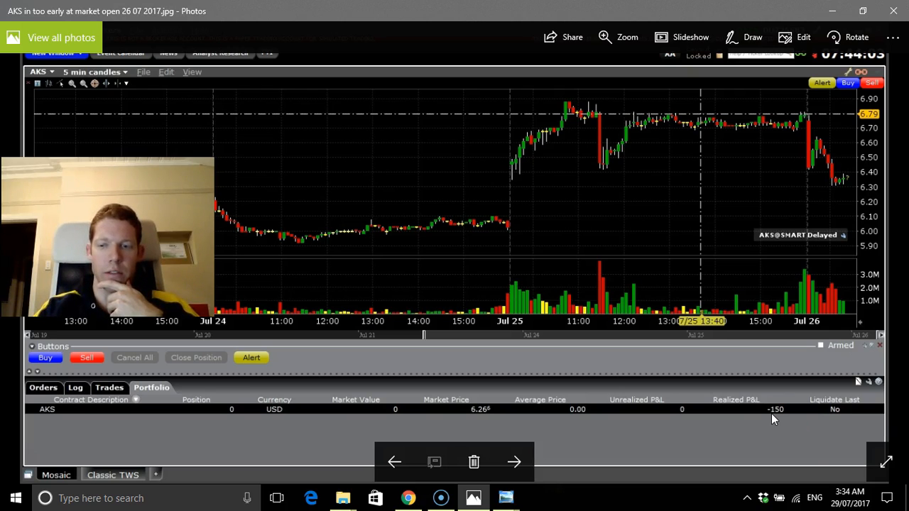
{"action": "mouse_move", "coordinate": [780, 453]}
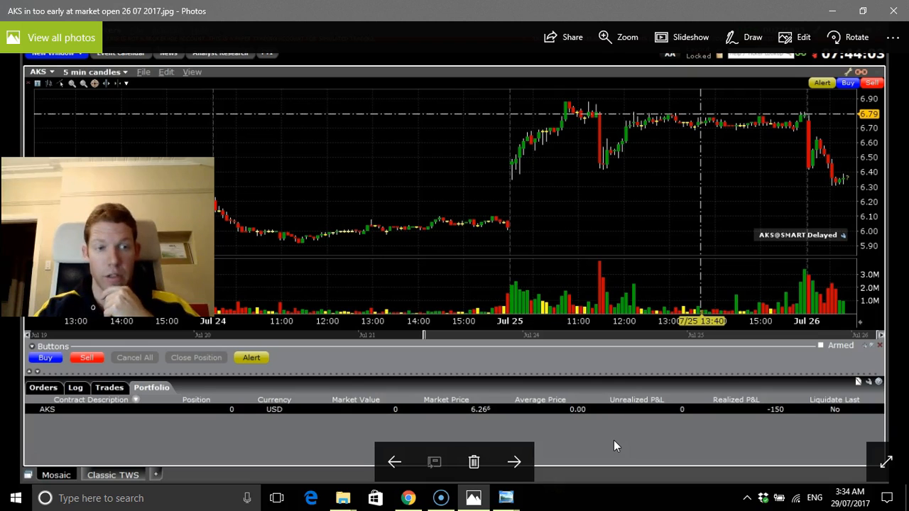
{"action": "left_click", "coordinate": [514, 463]}
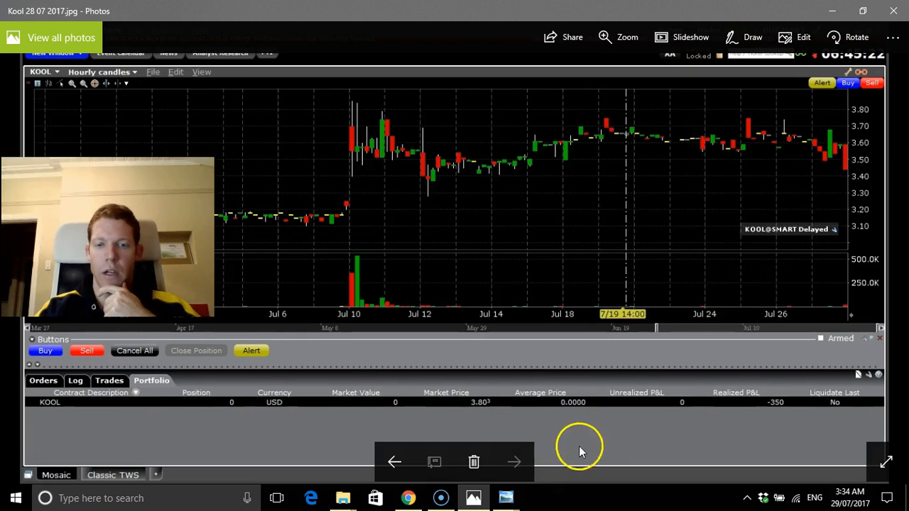
{"action": "mouse_move", "coordinate": [588, 450]}
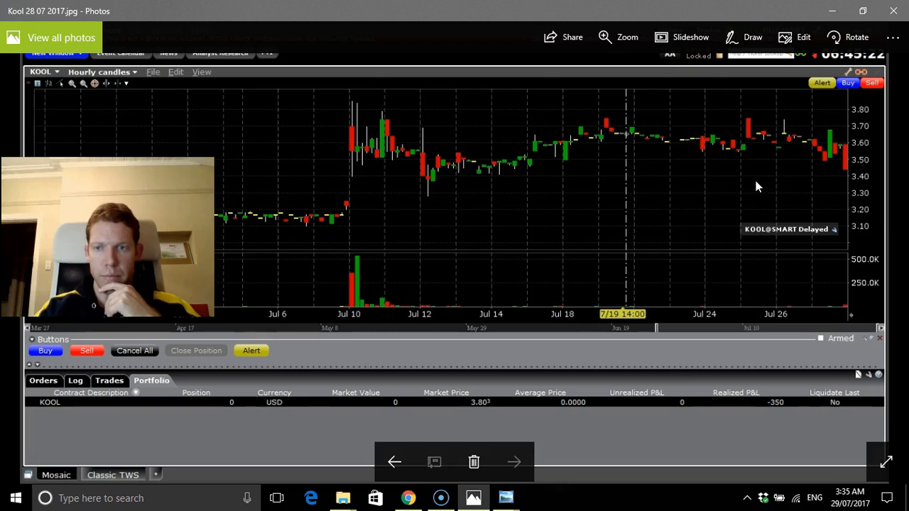
{"action": "mouse_move", "coordinate": [744, 182]}
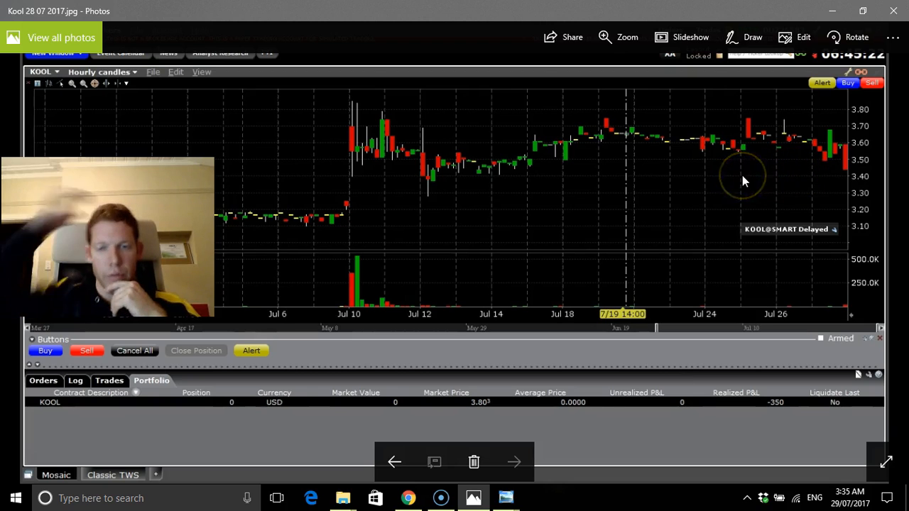
{"action": "mouse_move", "coordinate": [744, 178]}
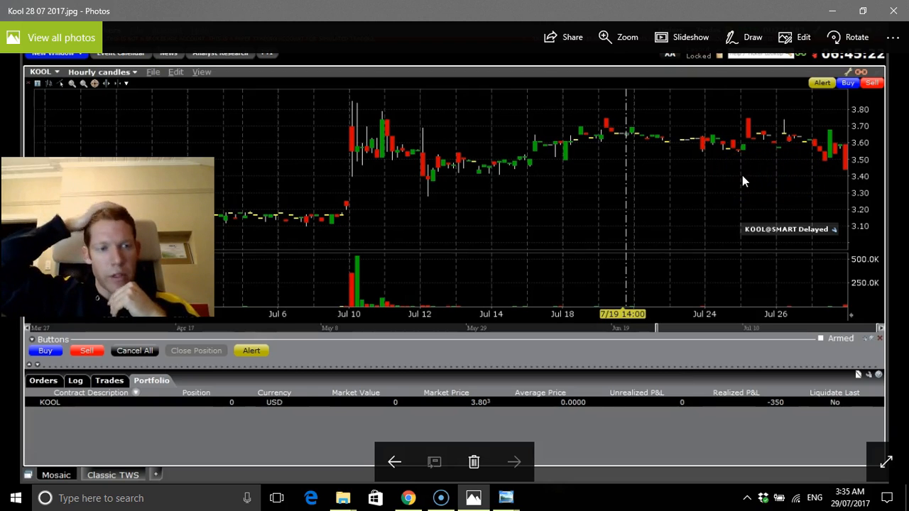
{"action": "mouse_move", "coordinate": [736, 182]}
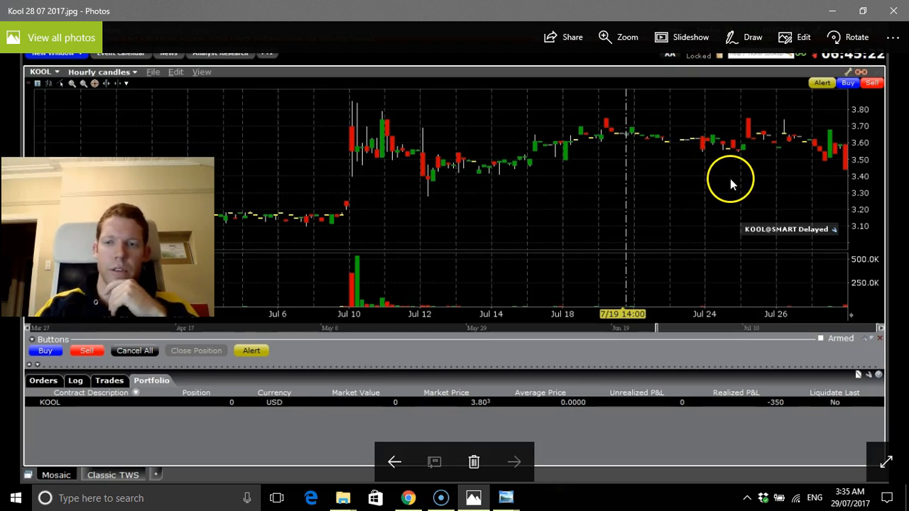
{"action": "mouse_move", "coordinate": [725, 157]}
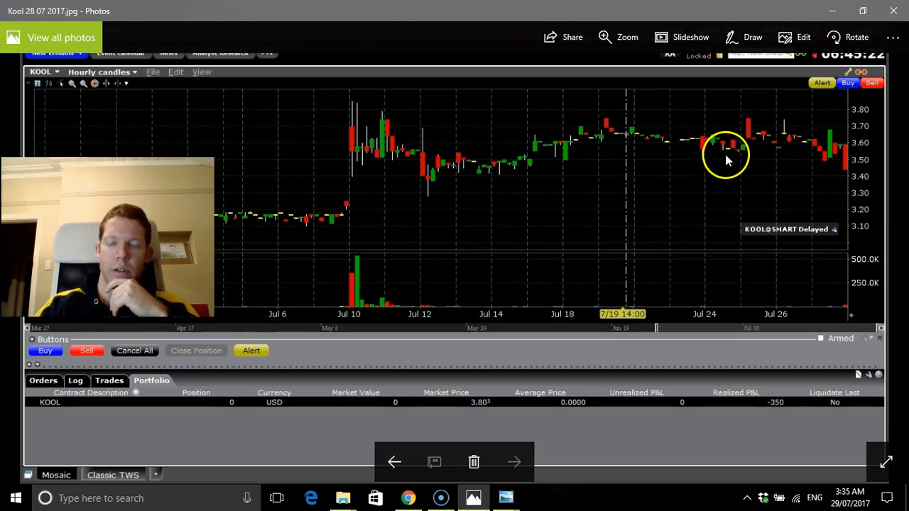
{"action": "mouse_move", "coordinate": [797, 195]}
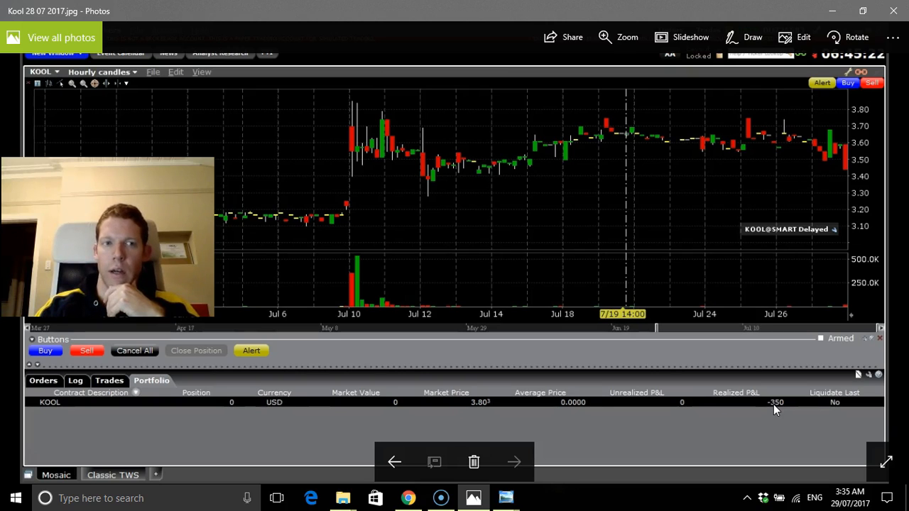
{"action": "mouse_move", "coordinate": [475, 410]}
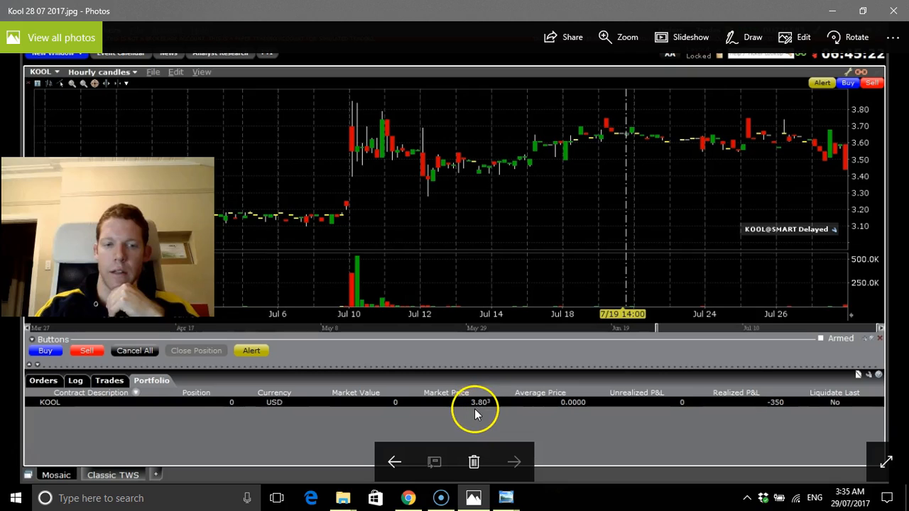
{"action": "mouse_move", "coordinate": [486, 410]}
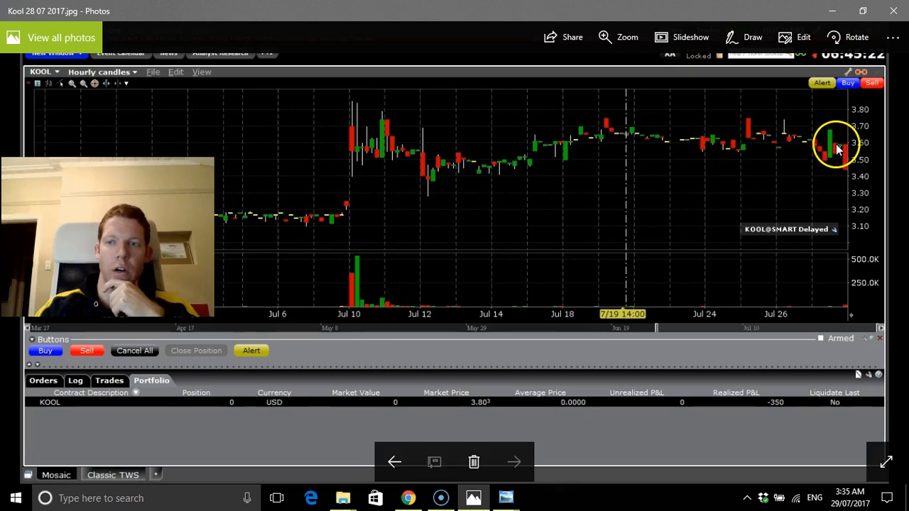
{"action": "mouse_move", "coordinate": [831, 125]}
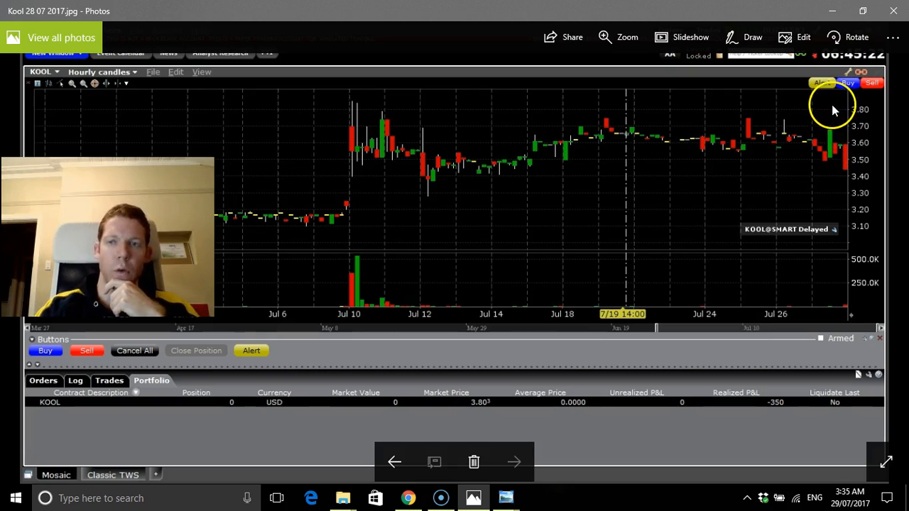
{"action": "mouse_move", "coordinate": [817, 115]}
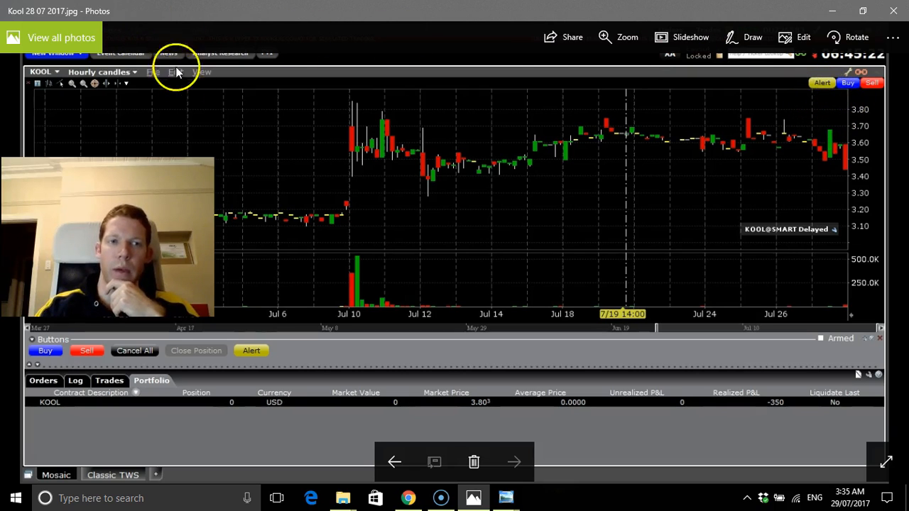
{"action": "mouse_move", "coordinate": [675, 206]}
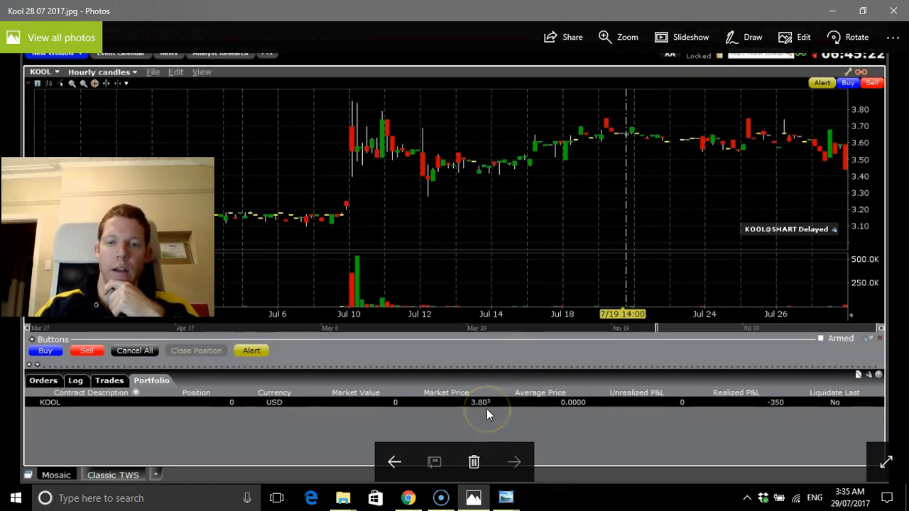
{"action": "mouse_move", "coordinate": [556, 247]}
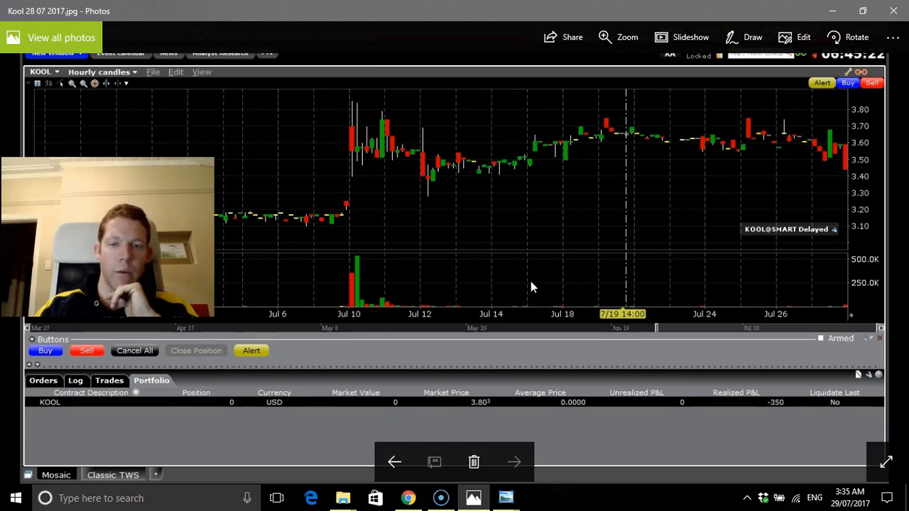
{"action": "mouse_move", "coordinate": [514, 463]}
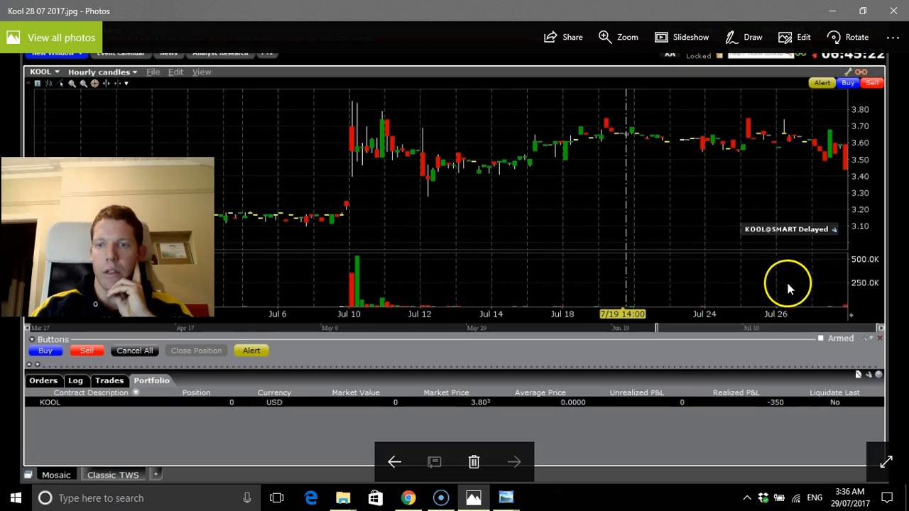
{"action": "mouse_move", "coordinate": [841, 312]}
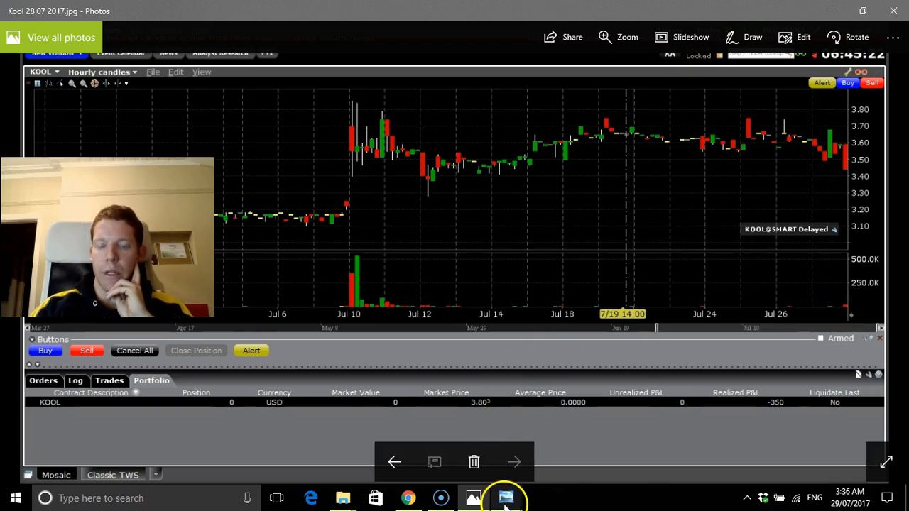
Switch to the Account as of 28 07 2017 statement showing the ZN, KOOL and AKS trades table.
{"action": "left_click", "coordinate": [505, 497]}
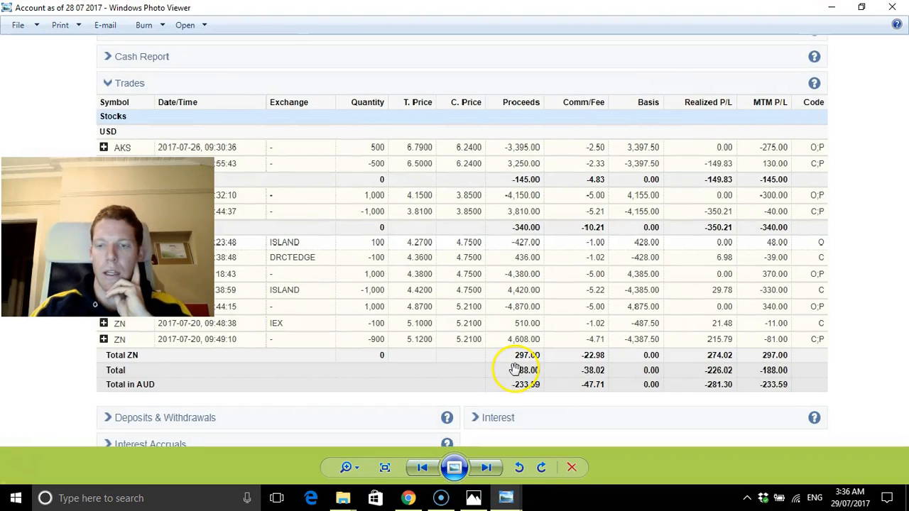
{"action": "mouse_move", "coordinate": [506, 396]}
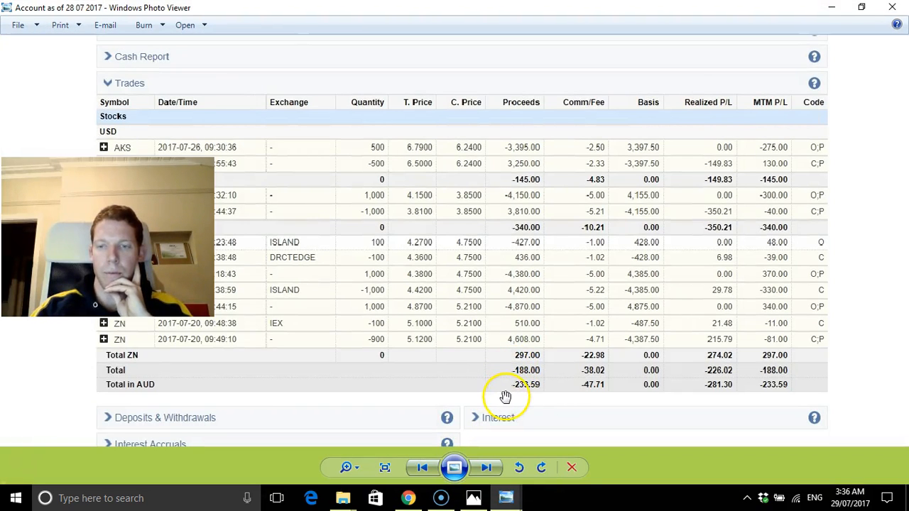
{"action": "mouse_move", "coordinate": [766, 395]}
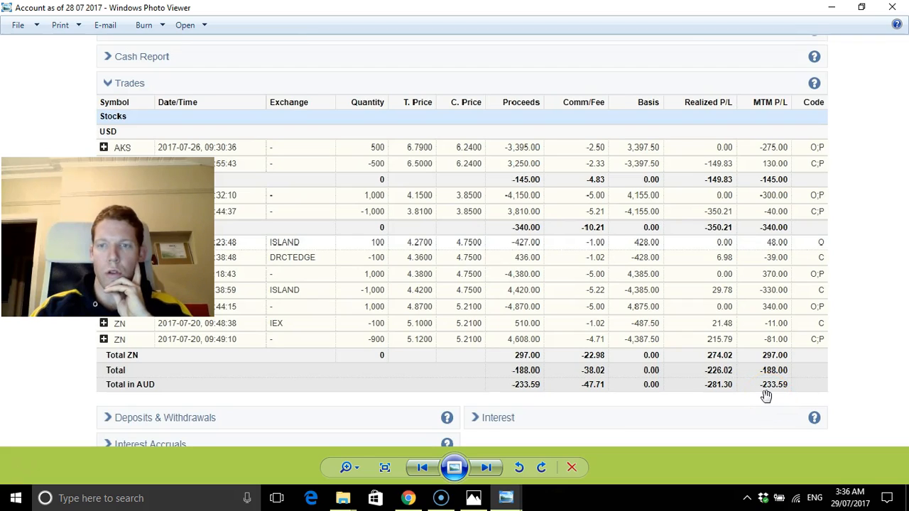
{"action": "mouse_move", "coordinate": [758, 395]}
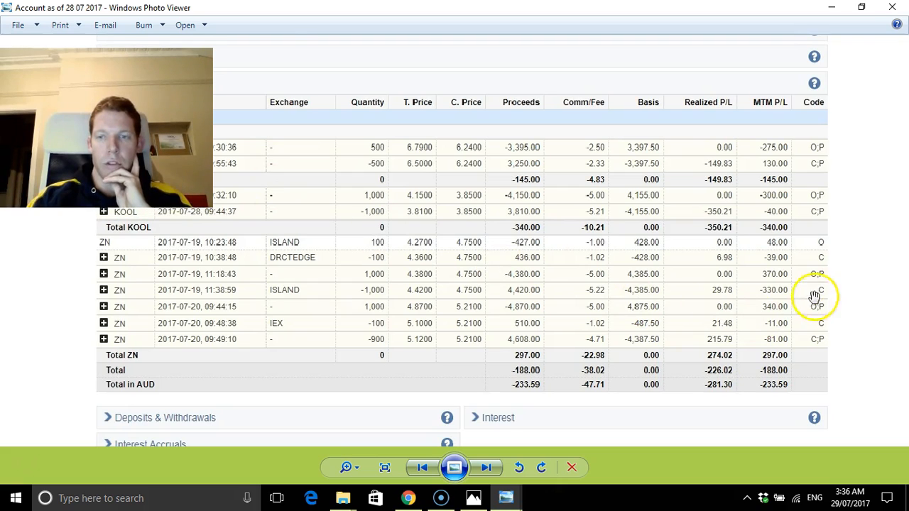
{"action": "mouse_move", "coordinate": [736, 293]}
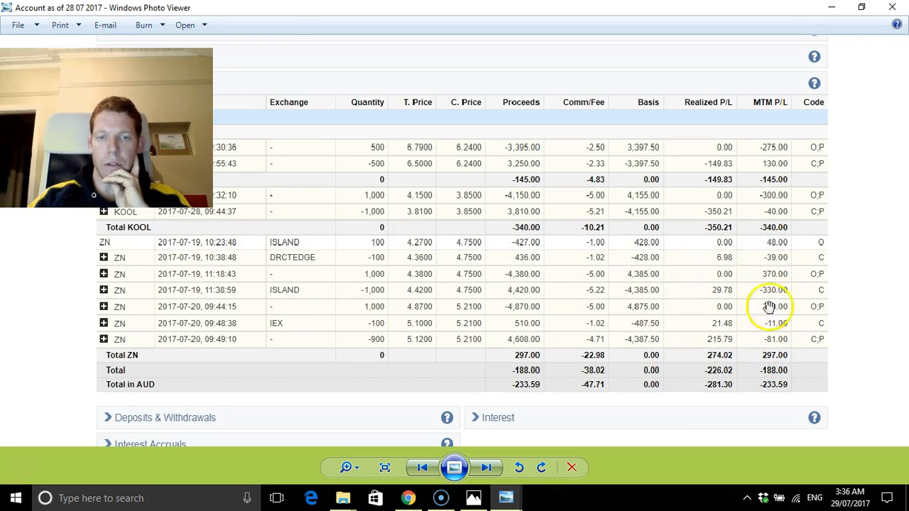
{"action": "mouse_move", "coordinate": [733, 282]}
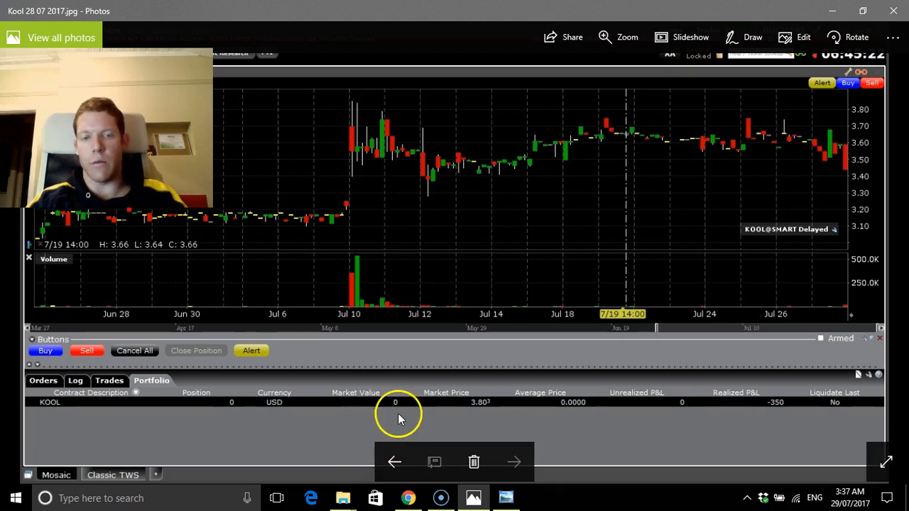
{"action": "mouse_move", "coordinate": [347, 415]}
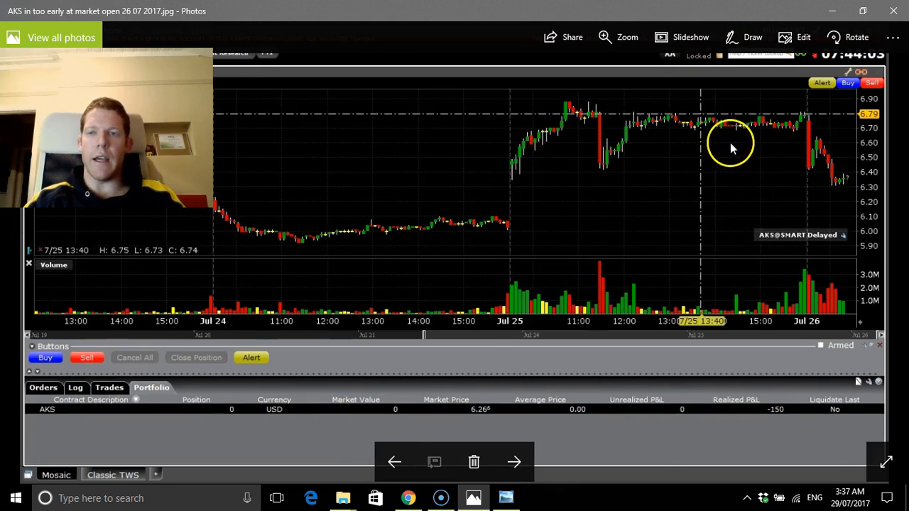
{"action": "mouse_move", "coordinate": [838, 171]}
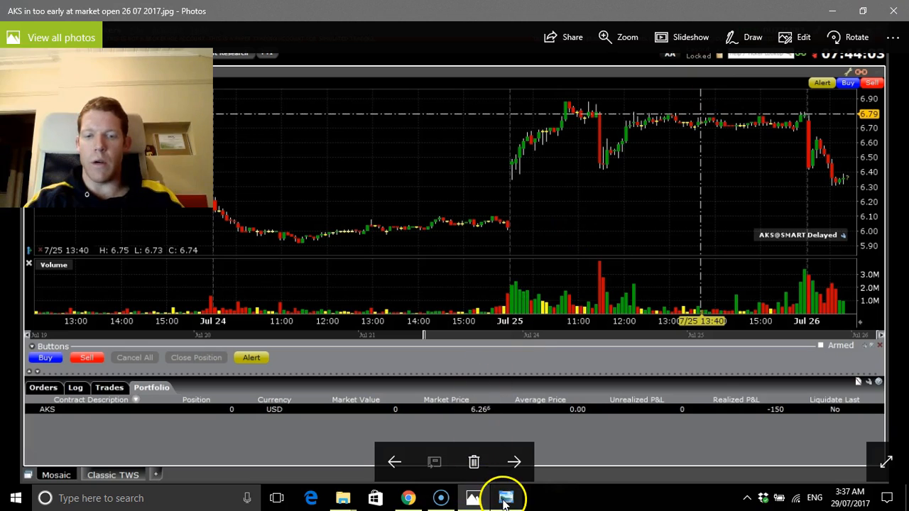
Go up to Demo account screen shots and open the Analysis folder with its 11 chart screenshots.
{"action": "left_click", "coordinate": [506, 497]}
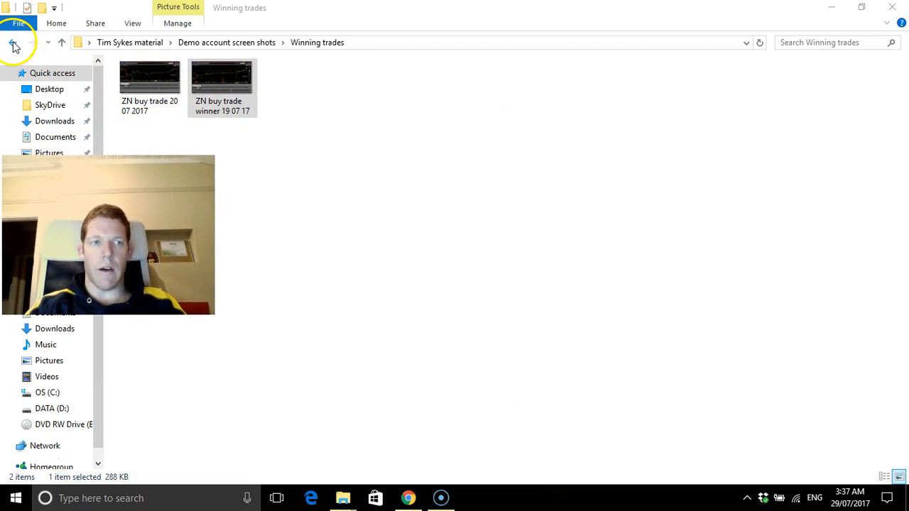
{"action": "left_click", "coordinate": [12, 43]}
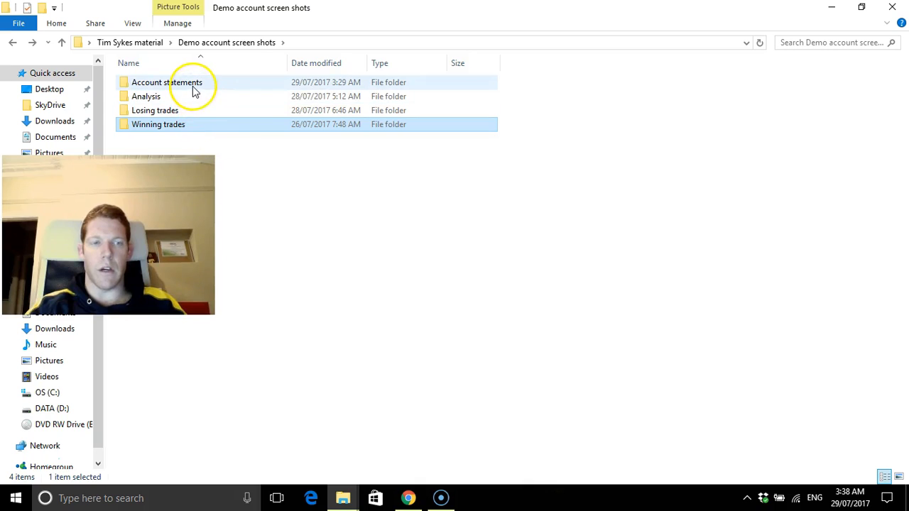
{"action": "double_click", "coordinate": [145, 97]}
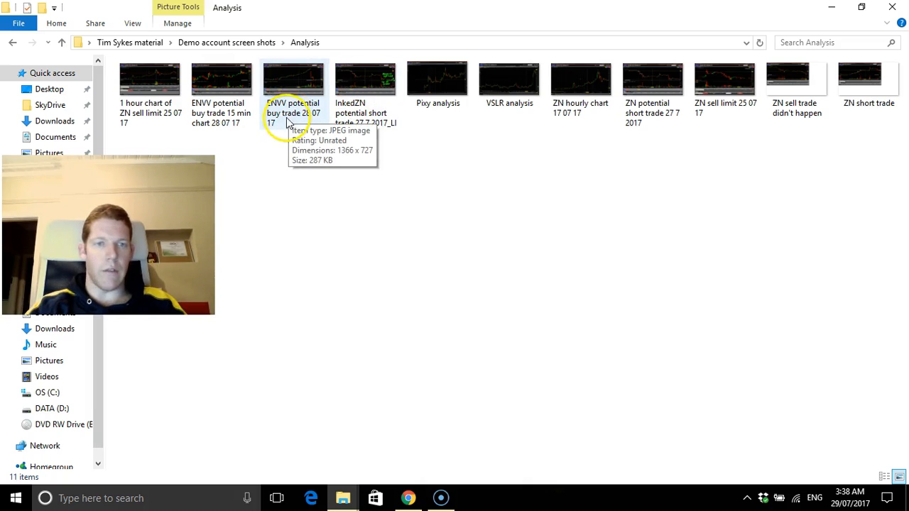
{"action": "mouse_move", "coordinate": [262, 121]}
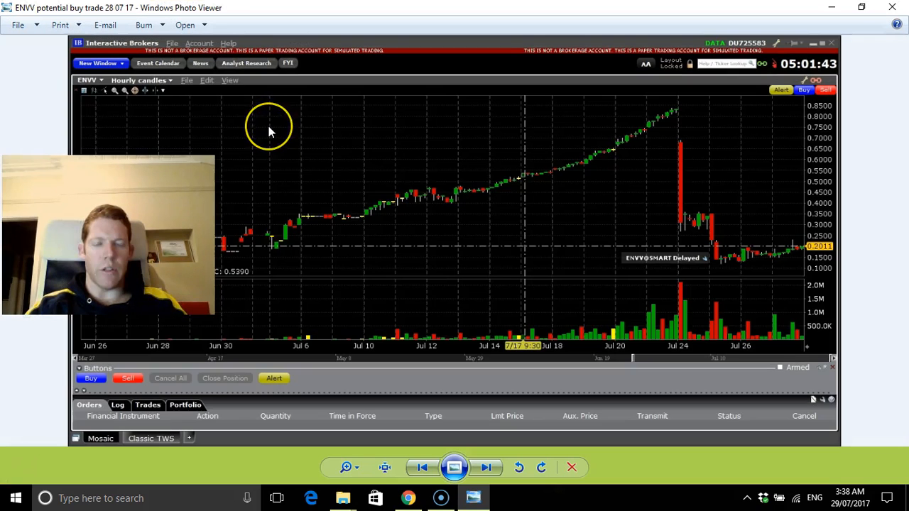
{"action": "mouse_move", "coordinate": [755, 269]}
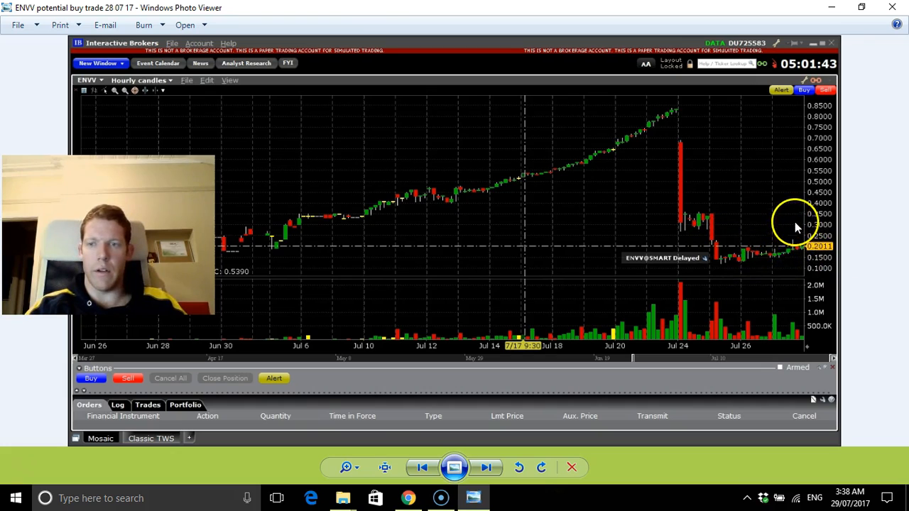
{"action": "mouse_move", "coordinate": [784, 257]}
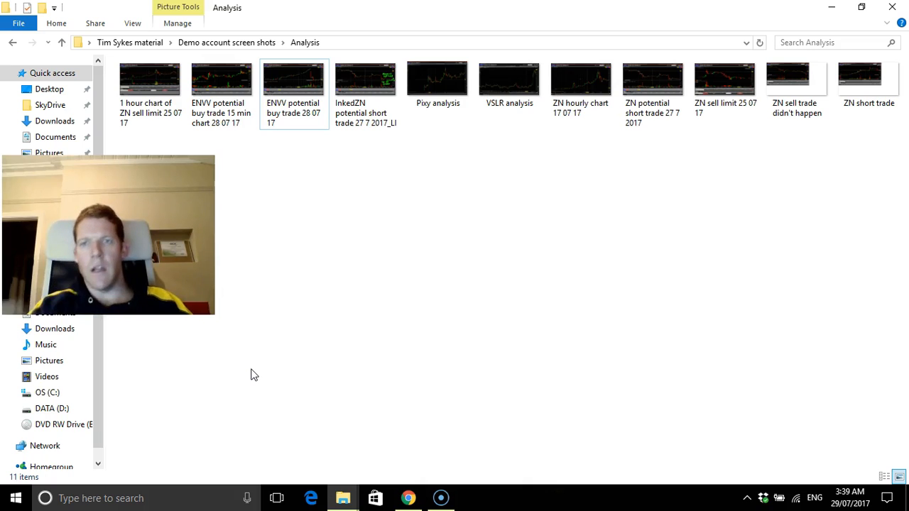
{"action": "mouse_move", "coordinate": [386, 329]}
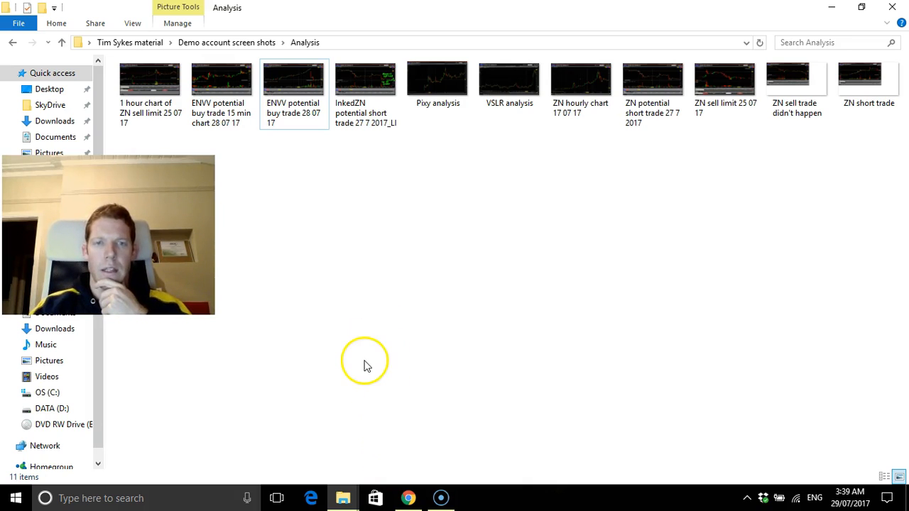
{"action": "mouse_move", "coordinate": [356, 311]}
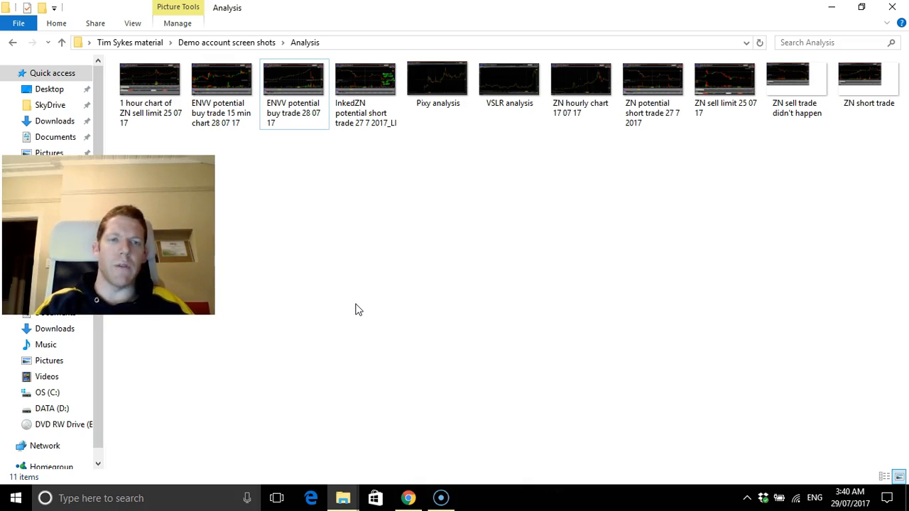
{"action": "mouse_move", "coordinate": [400, 191]}
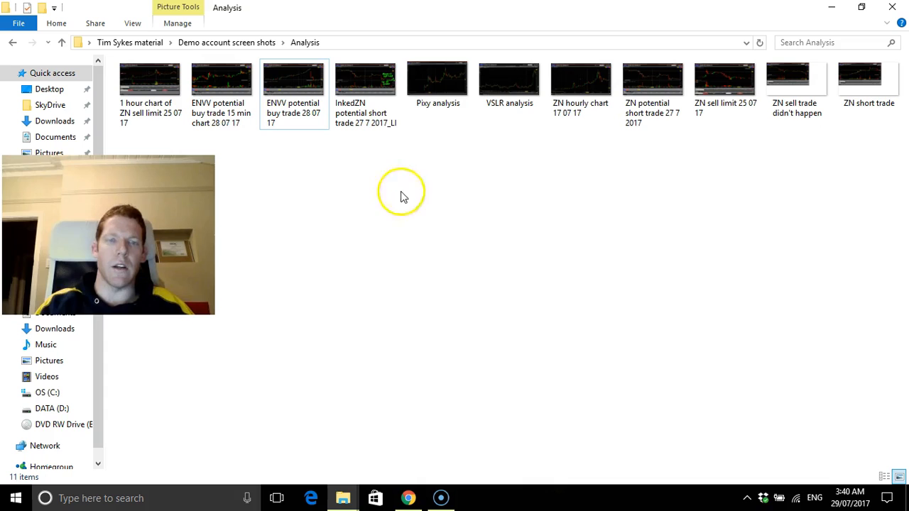
{"action": "mouse_move", "coordinate": [341, 261]}
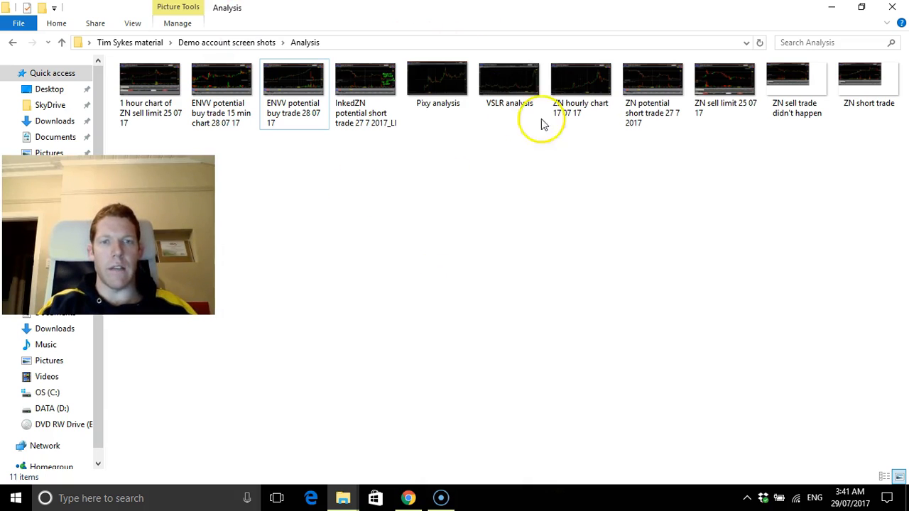
{"action": "mouse_move", "coordinate": [457, 167]}
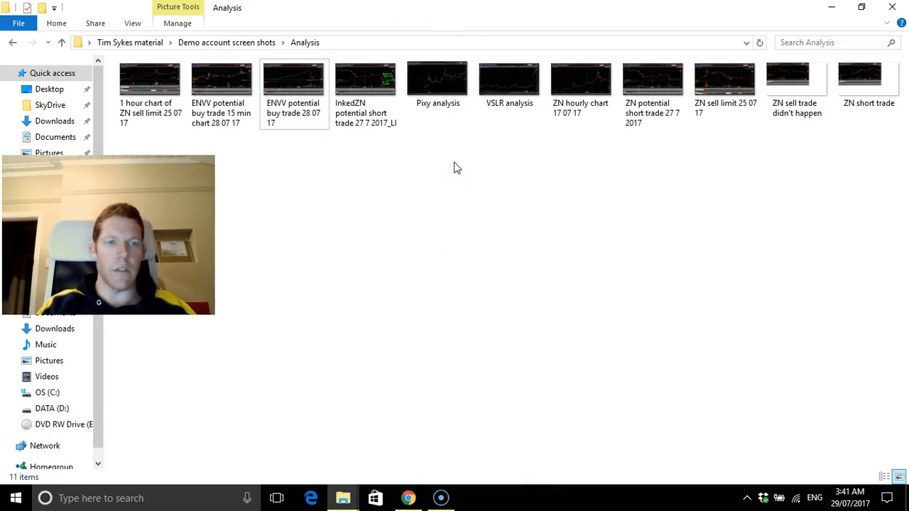
{"action": "left_click", "coordinate": [447, 177]}
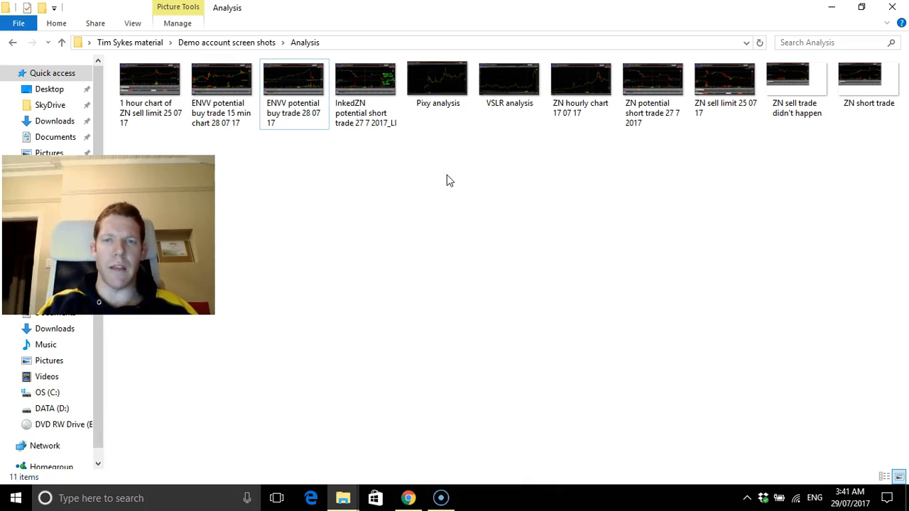
{"action": "mouse_move", "coordinate": [582, 142]}
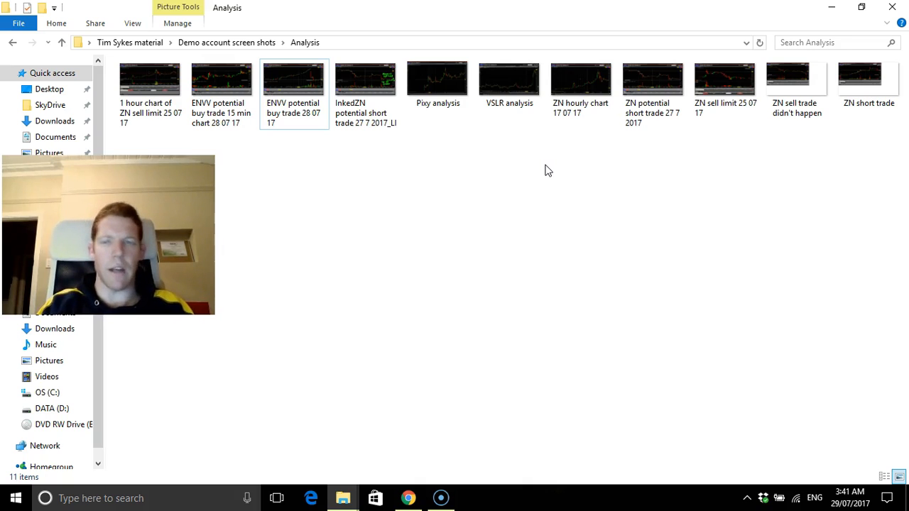
{"action": "mouse_move", "coordinate": [510, 210]}
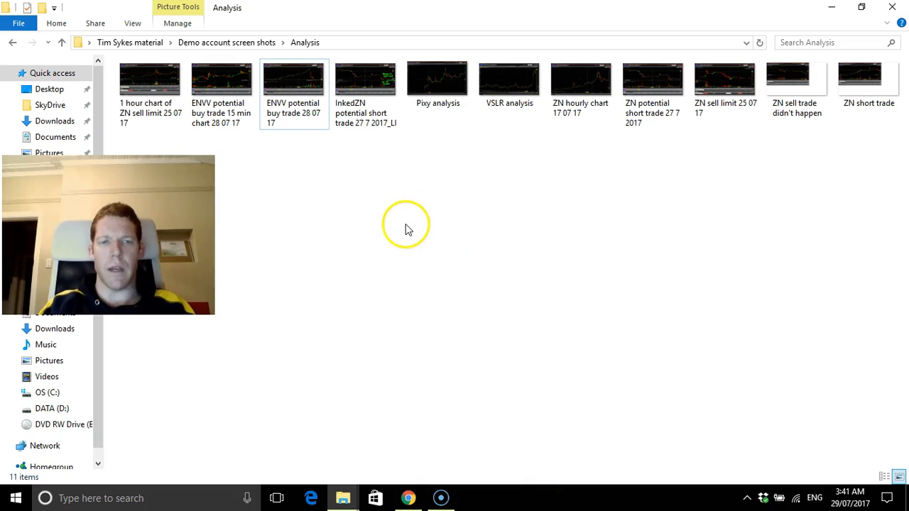
{"action": "mouse_move", "coordinate": [417, 225]}
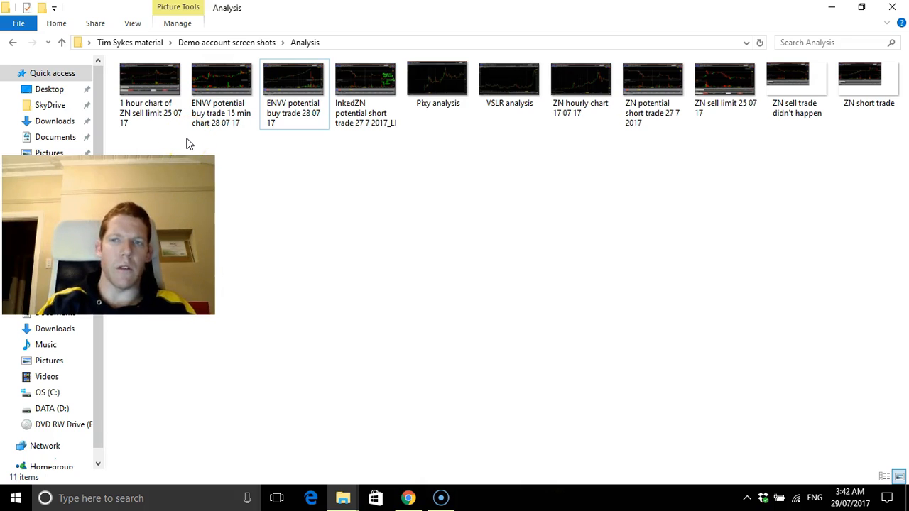
{"action": "mouse_move", "coordinate": [259, 191]}
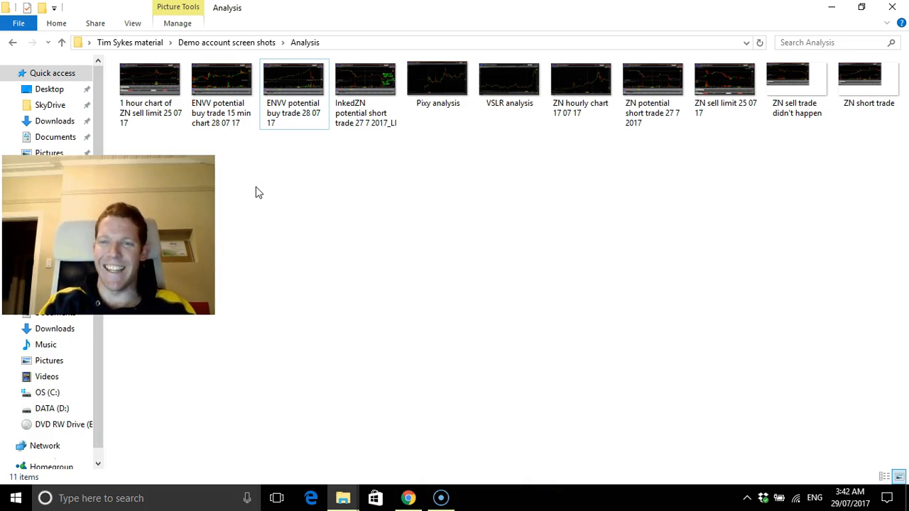
{"action": "mouse_move", "coordinate": [369, 174]}
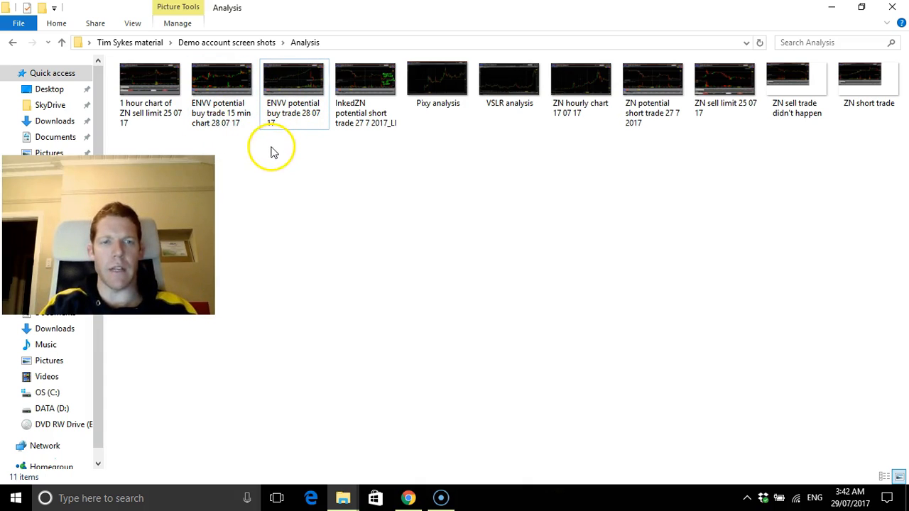
{"action": "left_click", "coordinate": [293, 78]}
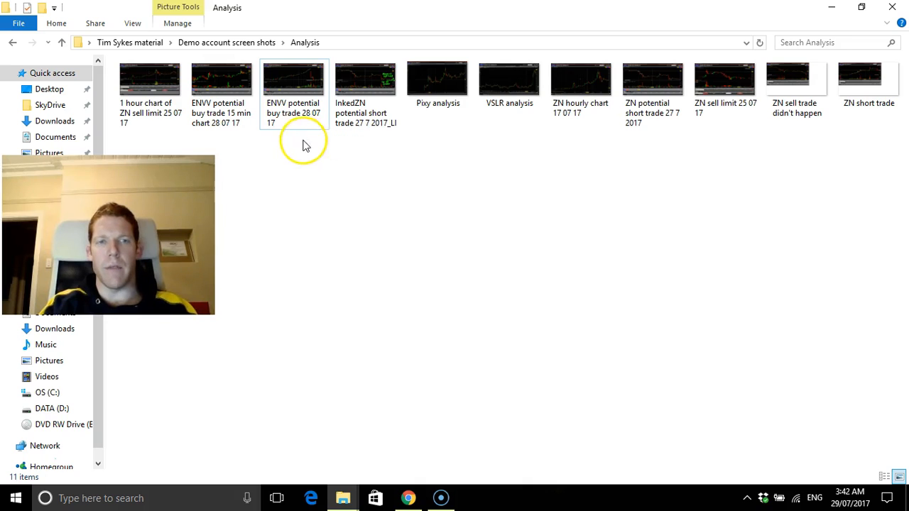
{"action": "mouse_move", "coordinate": [292, 142]}
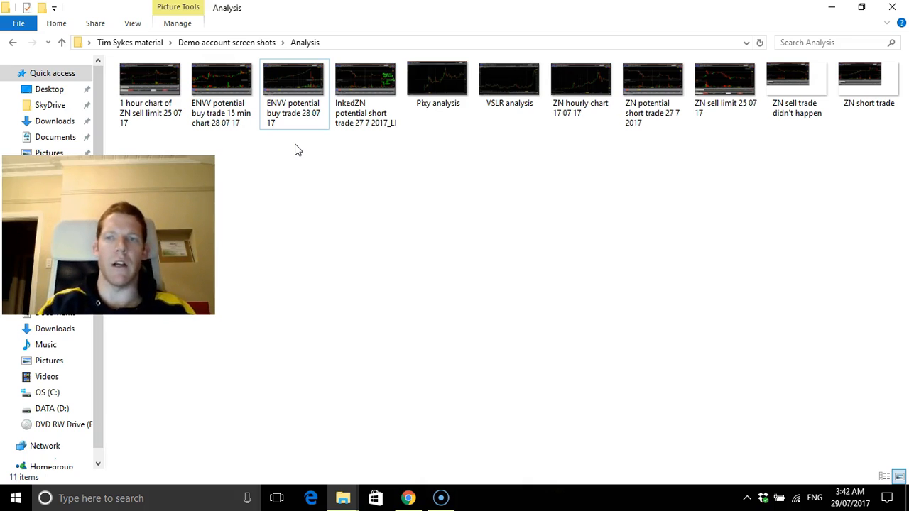
{"action": "mouse_move", "coordinate": [295, 156]}
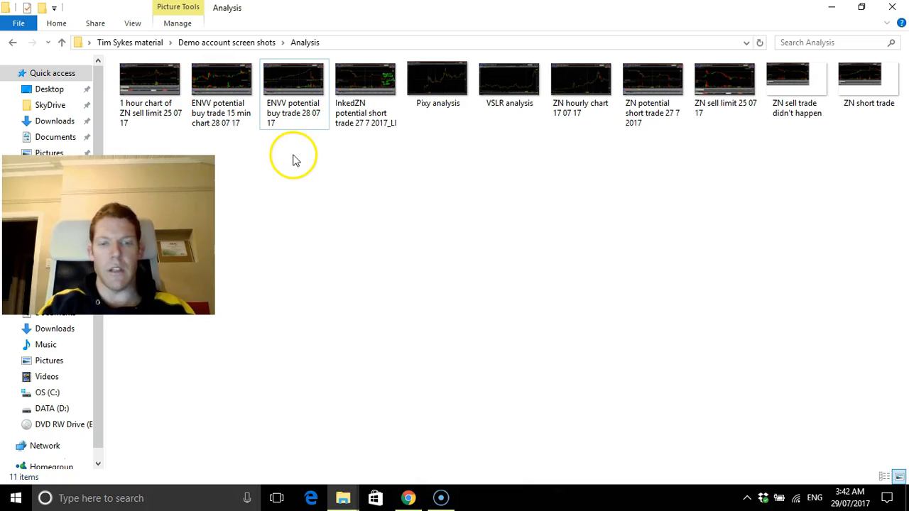
{"action": "mouse_move", "coordinate": [434, 141]}
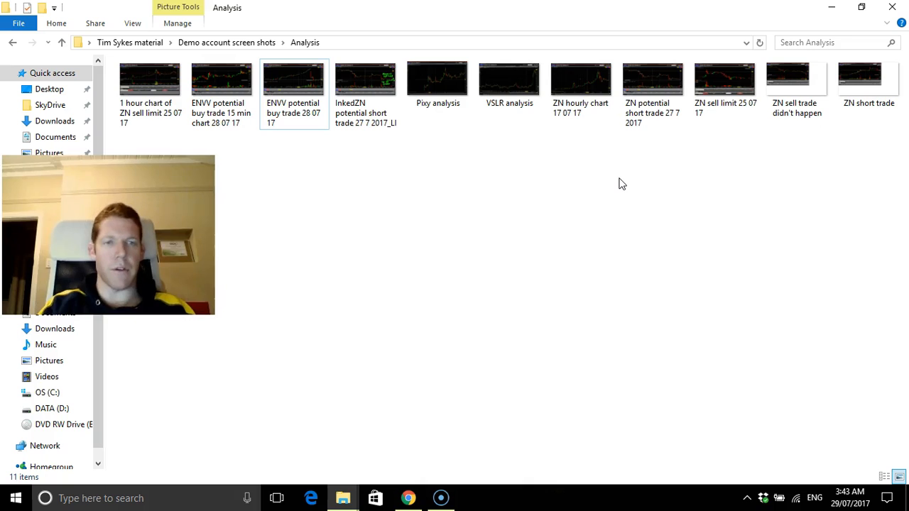
{"action": "mouse_move", "coordinate": [397, 233]}
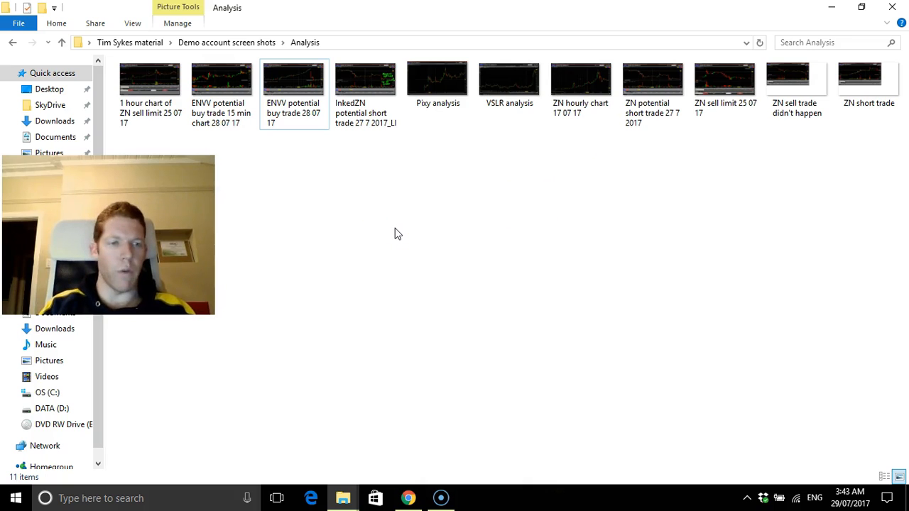